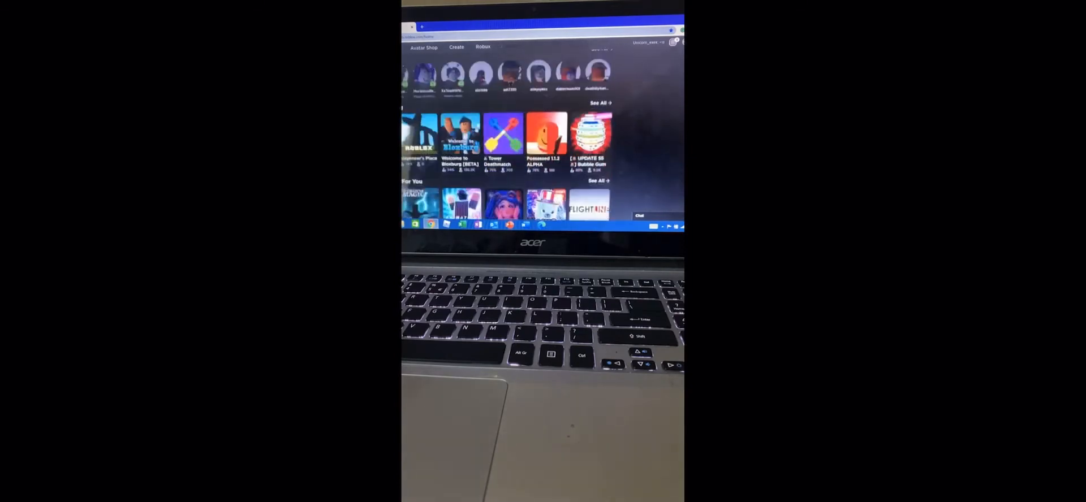
scroll(down, 3)
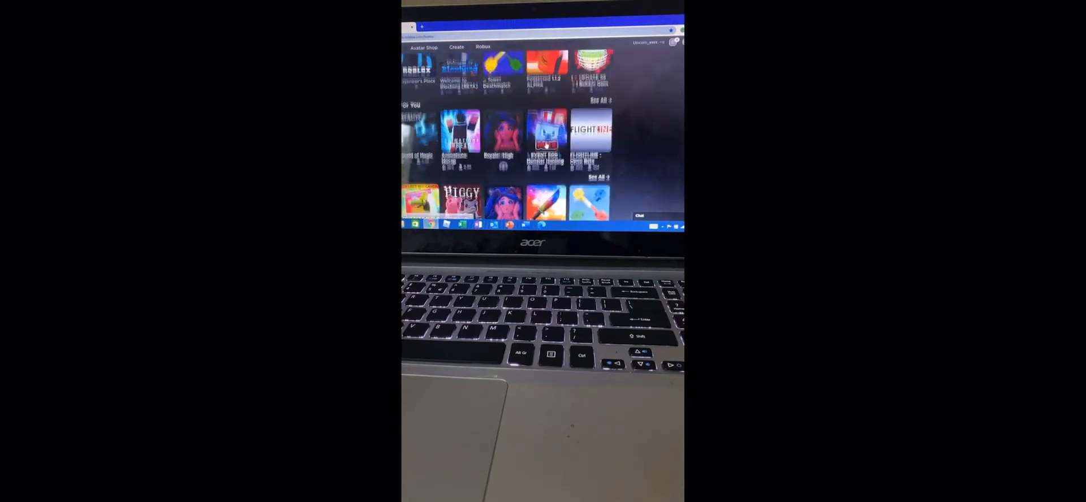